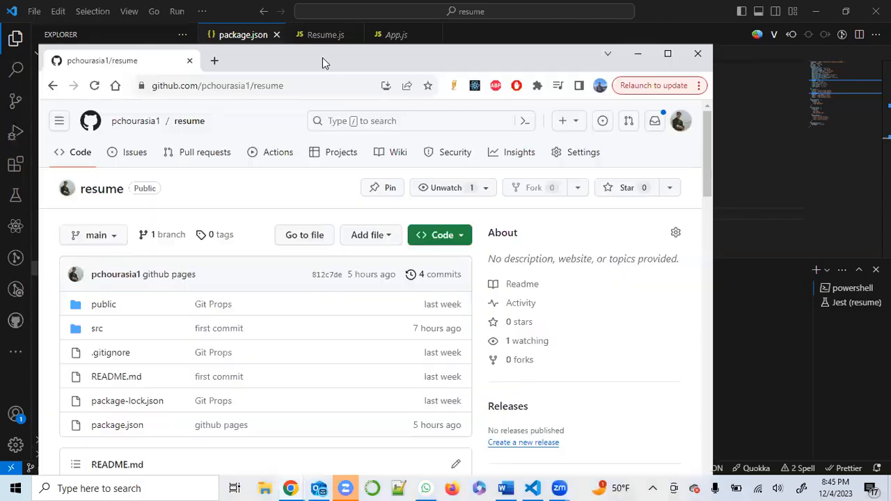
Step: Maximize the Chrome window showing the pchourasia1/resume repository page
click(667, 53)
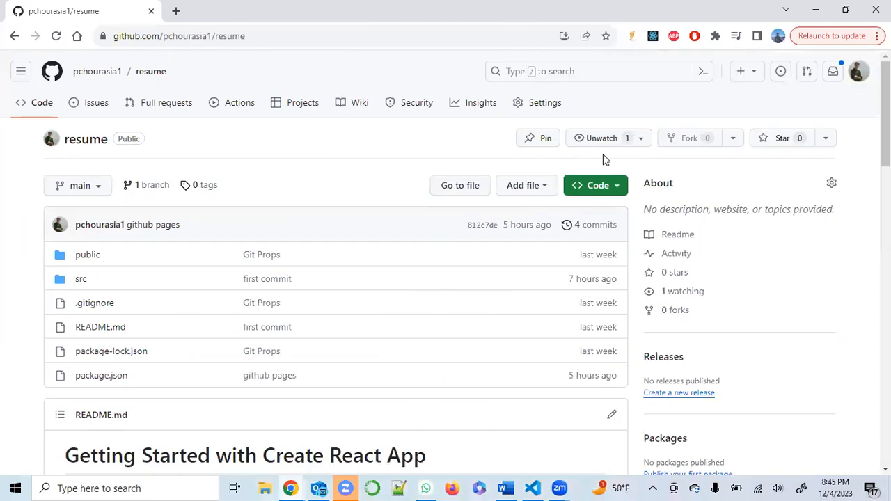
mouse_move(597, 185)
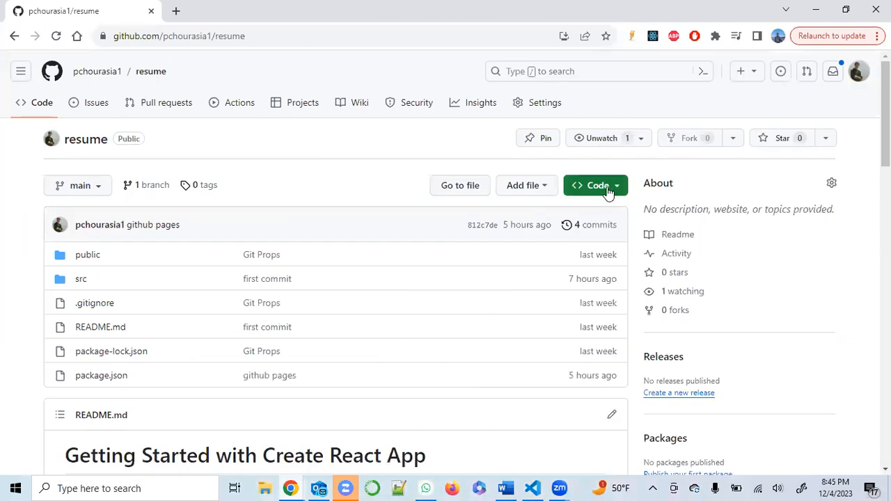
mouse_move(585, 173)
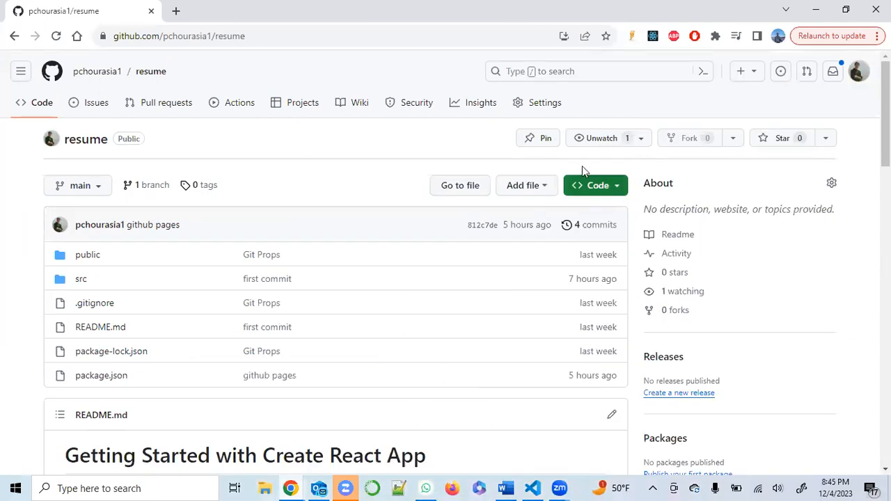
mouse_move(416, 103)
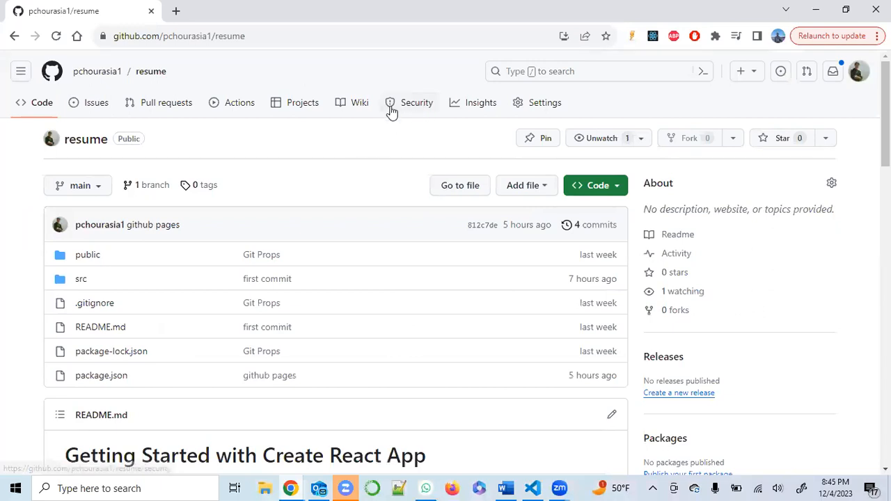
mouse_move(479, 103)
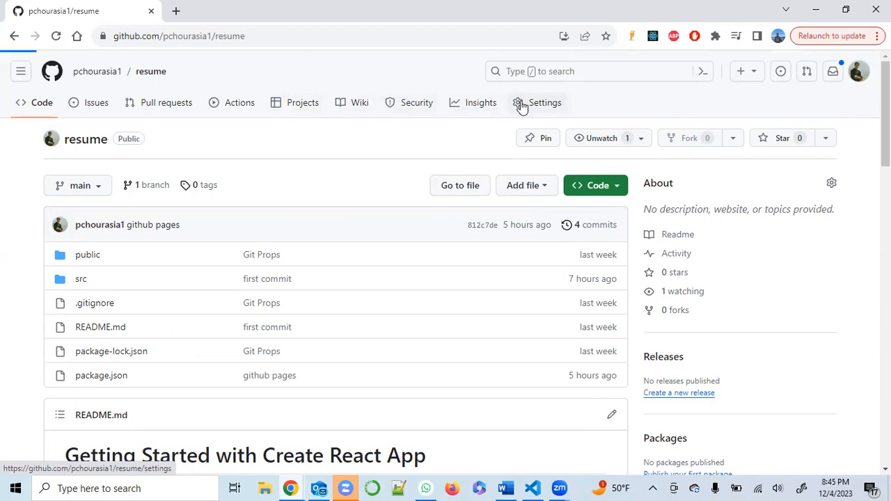
Step: Go to the repository's Settings, then Pages, and highlight the GitHub Pages description sentence
click(546, 103)
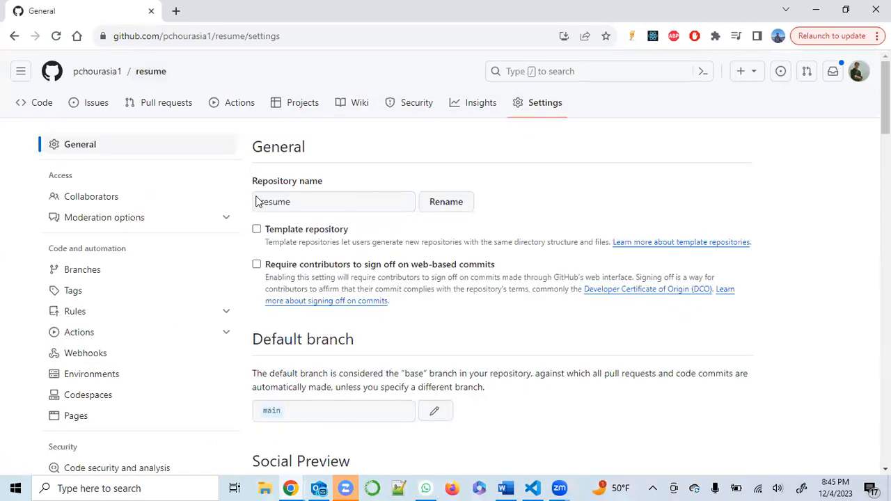
mouse_move(98, 403)
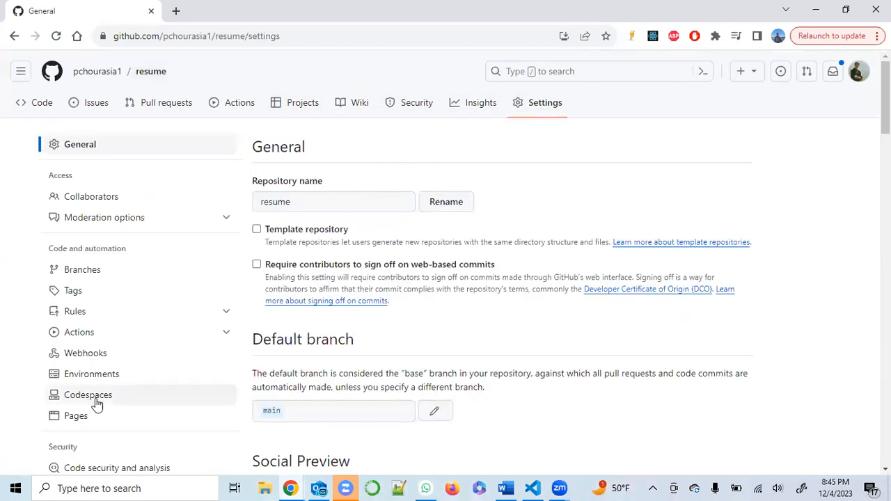
mouse_move(270, 124)
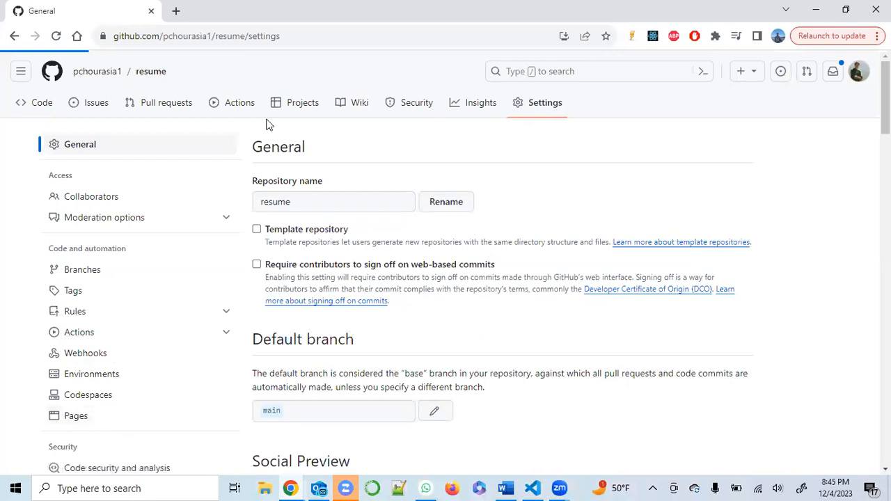
click(76, 415)
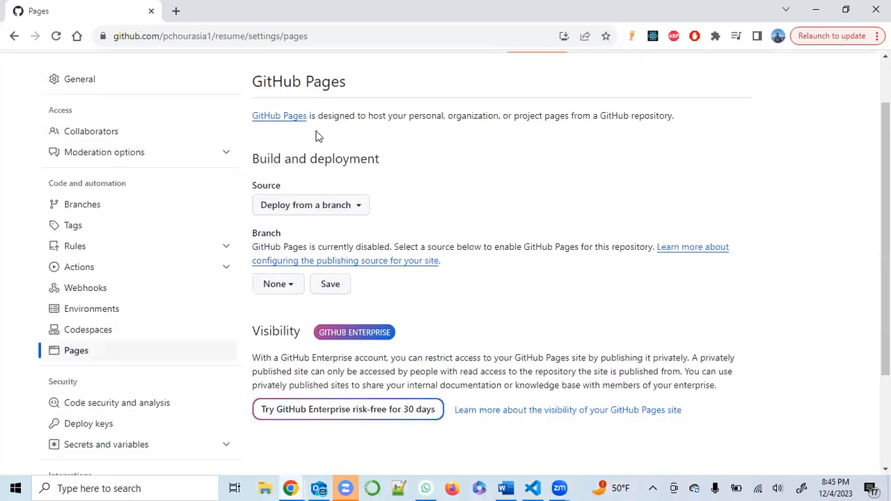
mouse_move(350, 160)
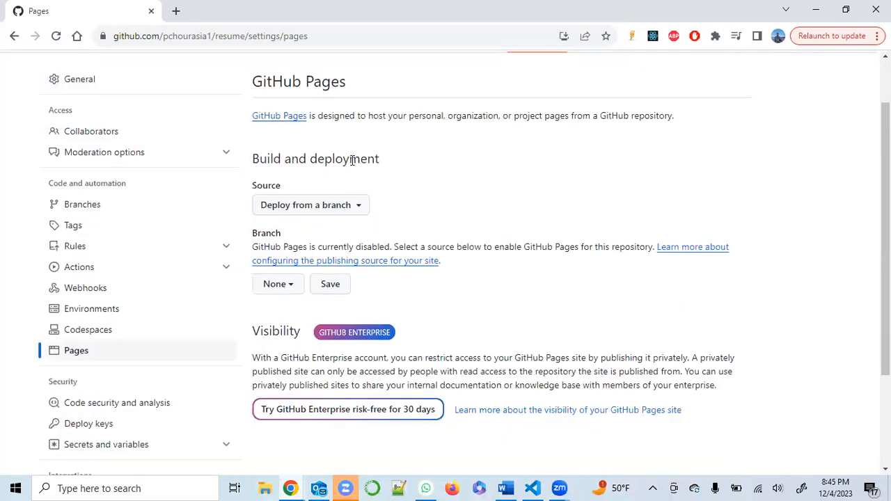
mouse_move(281, 138)
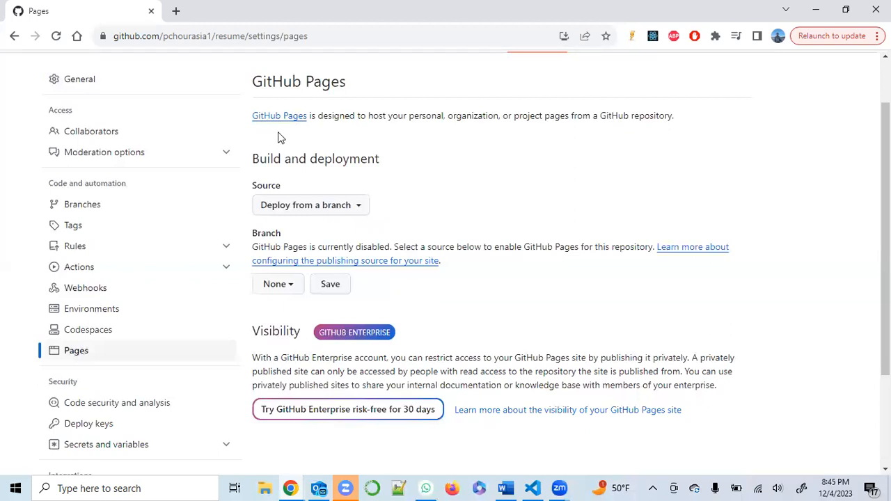
drag(368, 115, 379, 159)
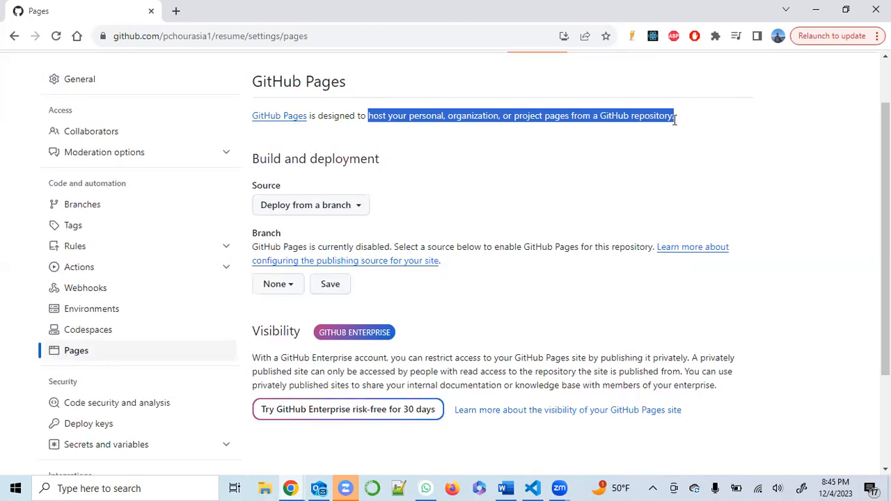
click(373, 151)
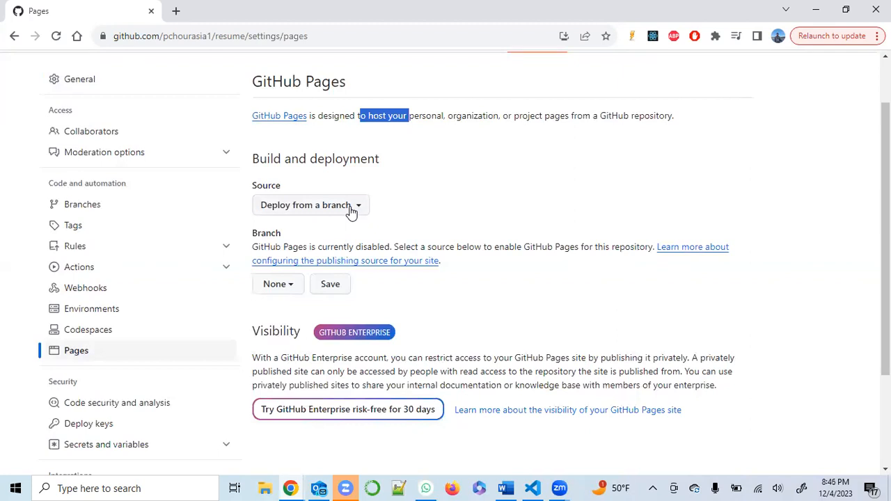
Step: Expand the Pages Source dropdown to list GitHub Actions and Deploy from a branch
click(309, 204)
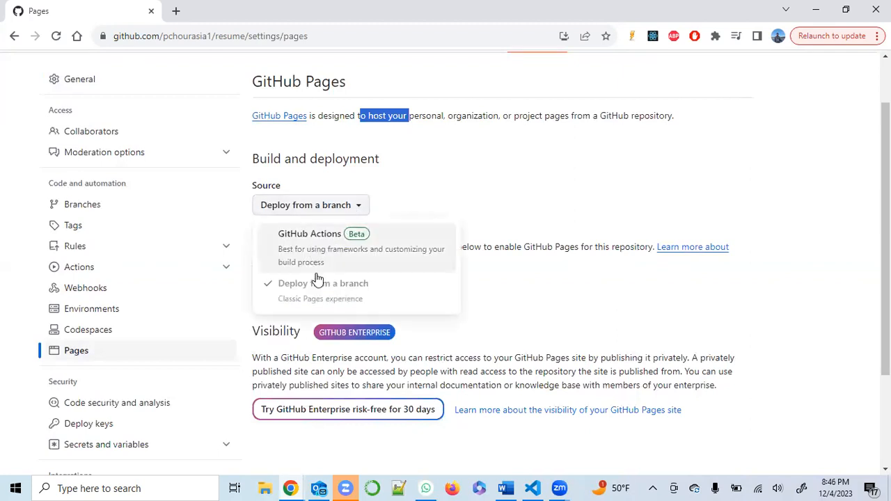
mouse_move(323, 262)
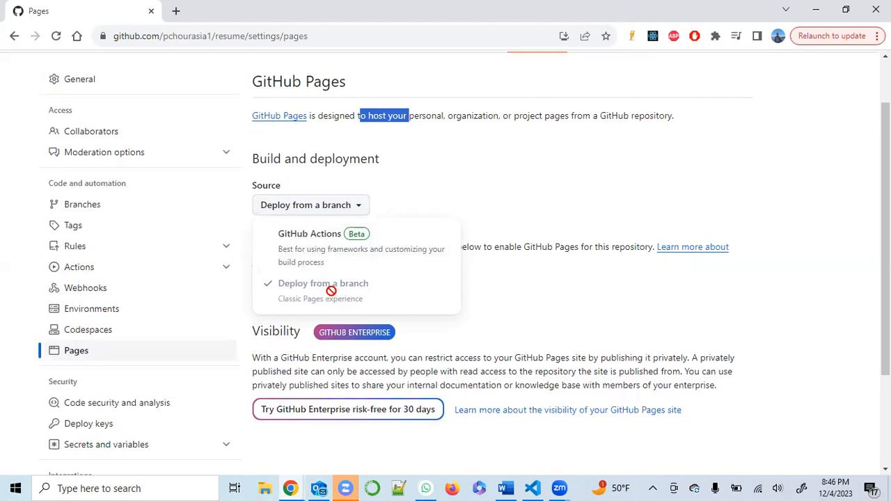
mouse_move(331, 248)
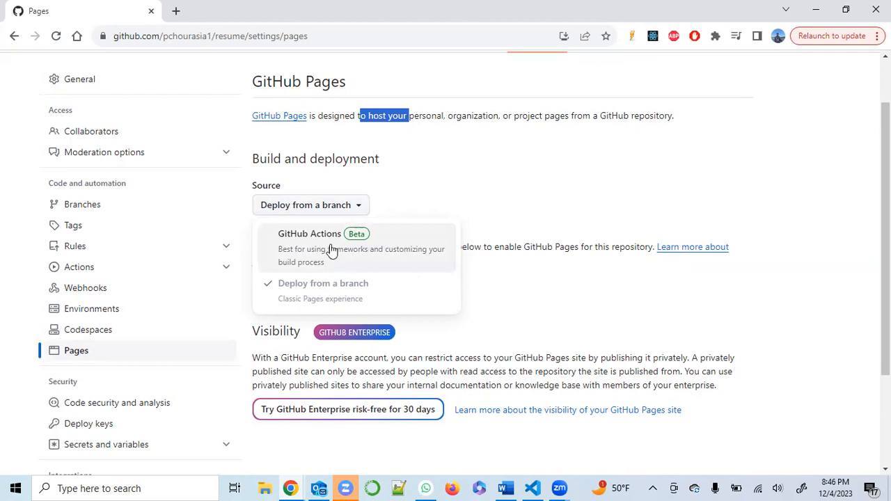
mouse_move(343, 284)
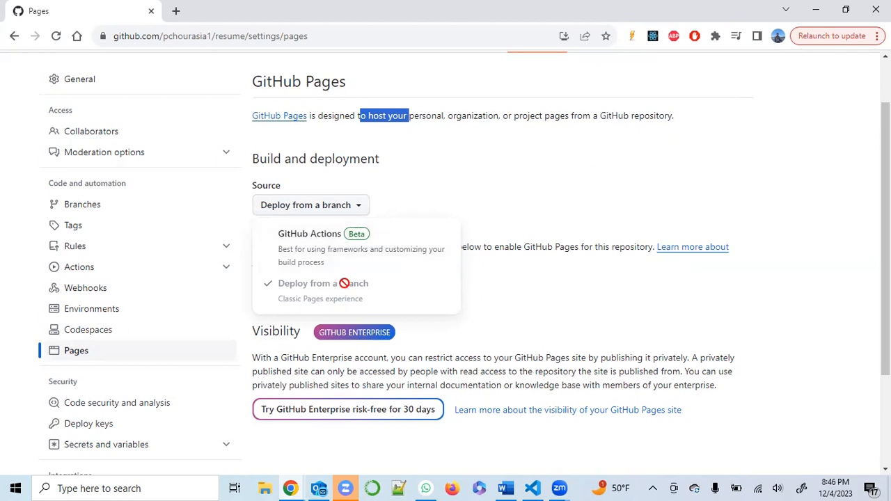
mouse_move(335, 267)
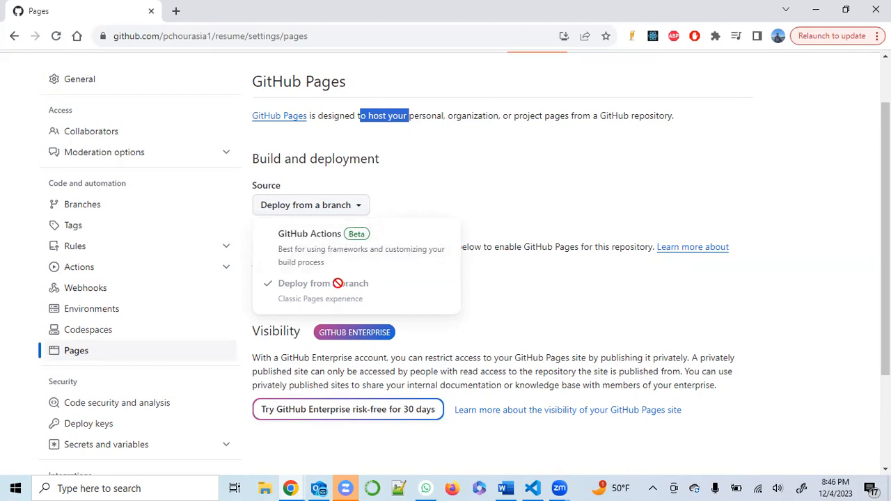
mouse_move(328, 262)
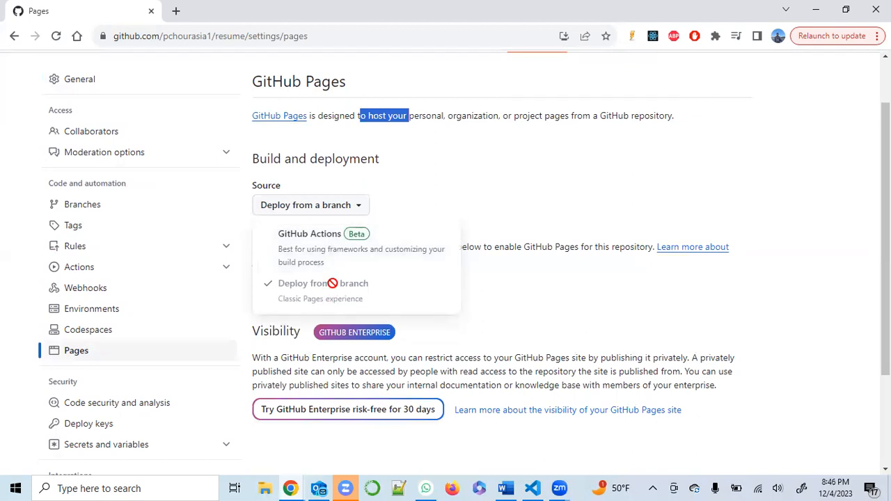
mouse_move(331, 248)
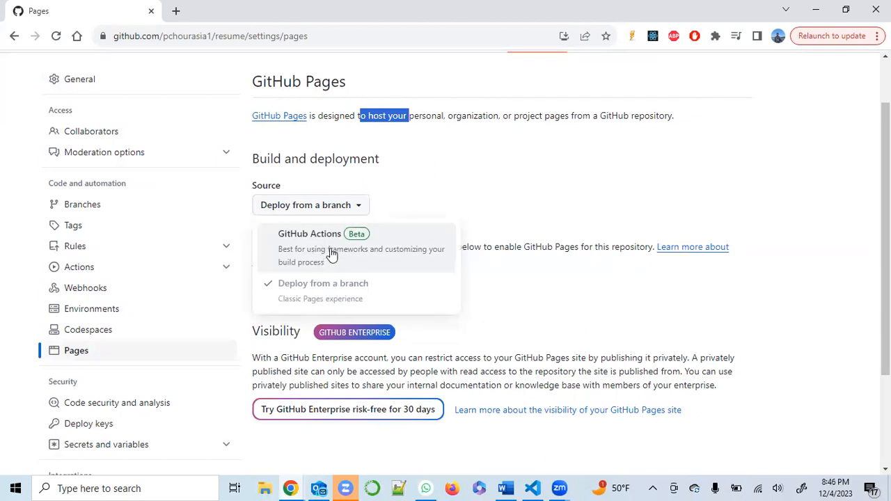
mouse_move(484, 203)
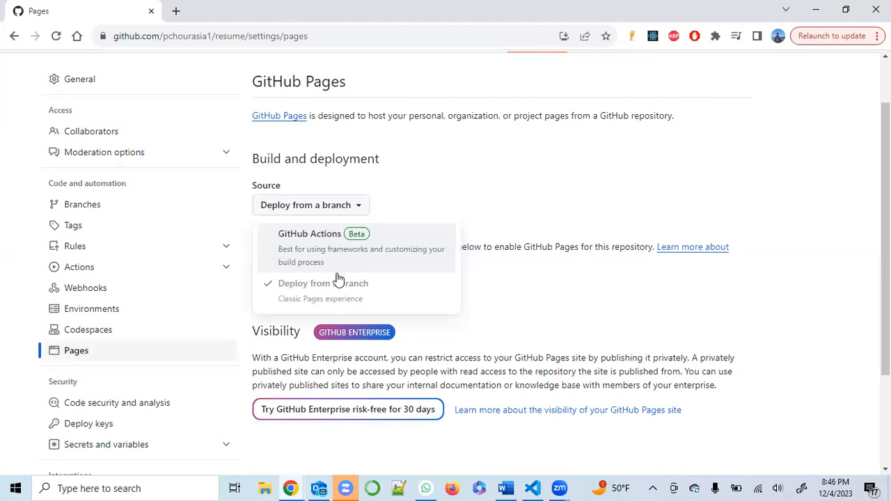
mouse_move(337, 288)
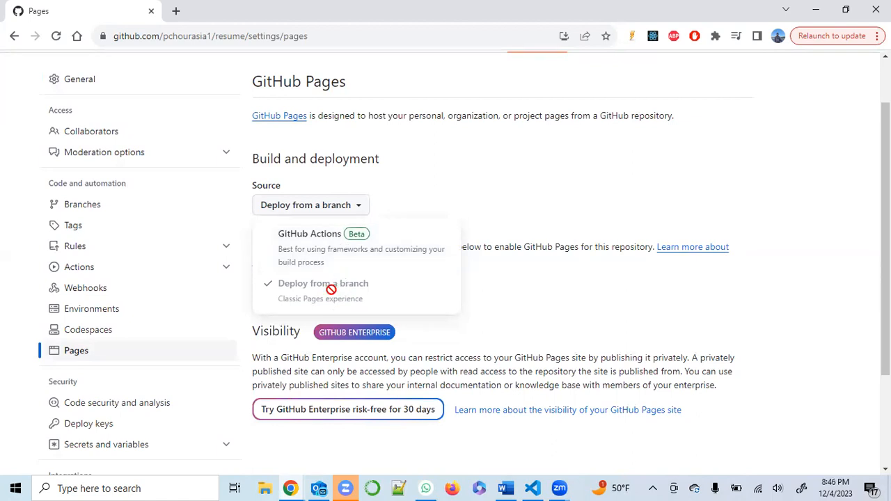
Step: Leave Deploy from a branch unchanged and return to the repository's General settings
click(323, 284)
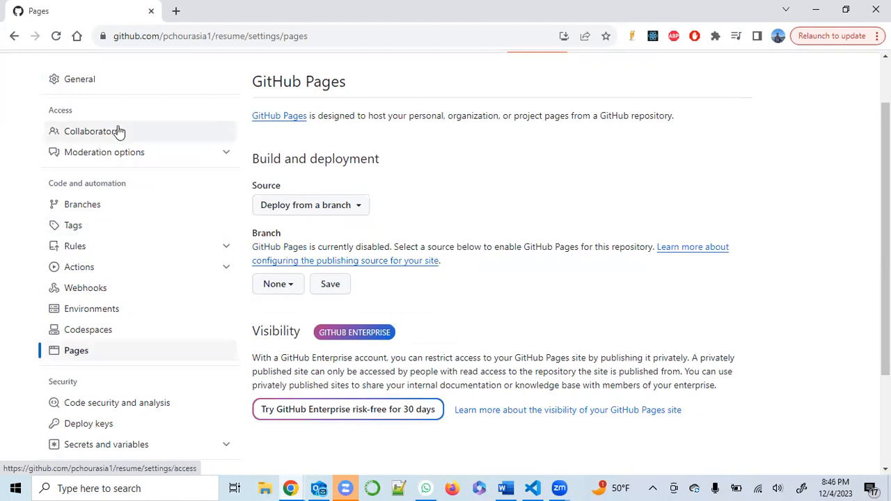
mouse_move(593, 113)
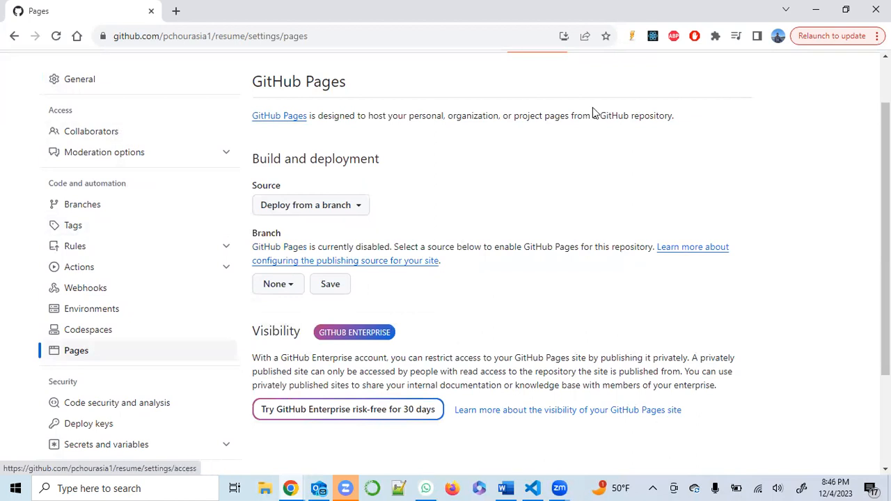
scroll(down, 3)
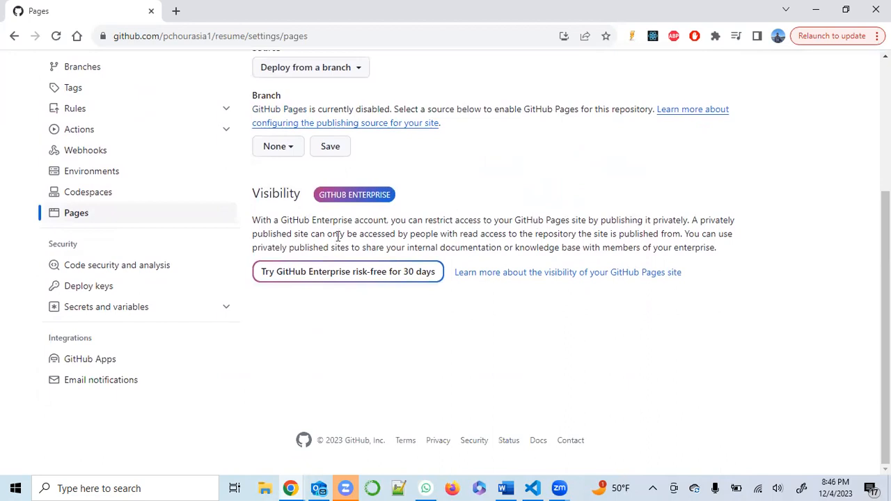
scroll(up, 3)
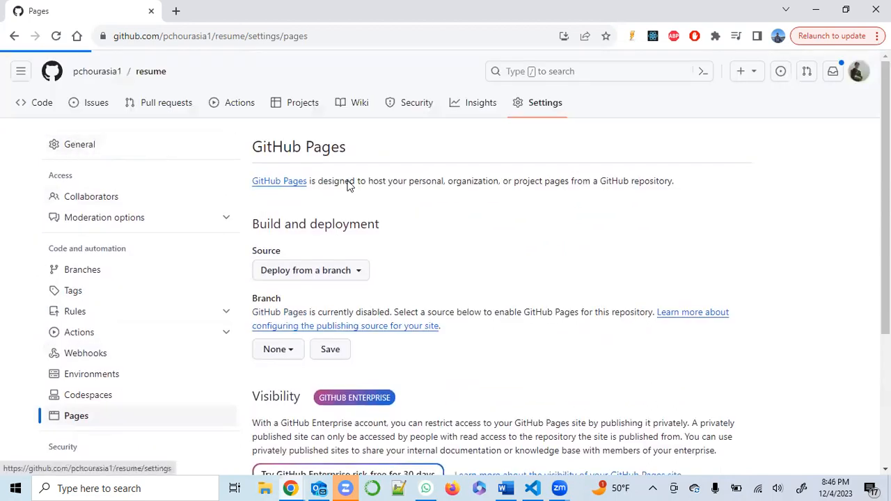
click(80, 144)
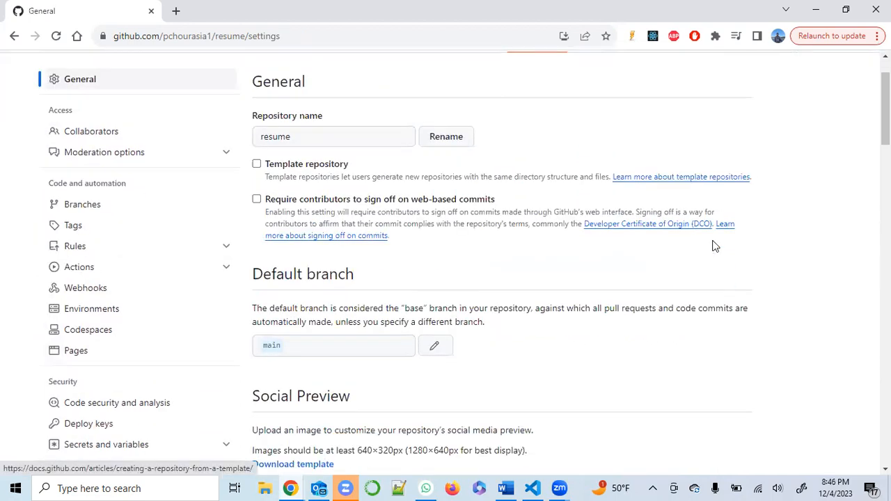
Step: Scroll the General settings down to the Danger Zone section for the public resume repository
scroll(down, 3)
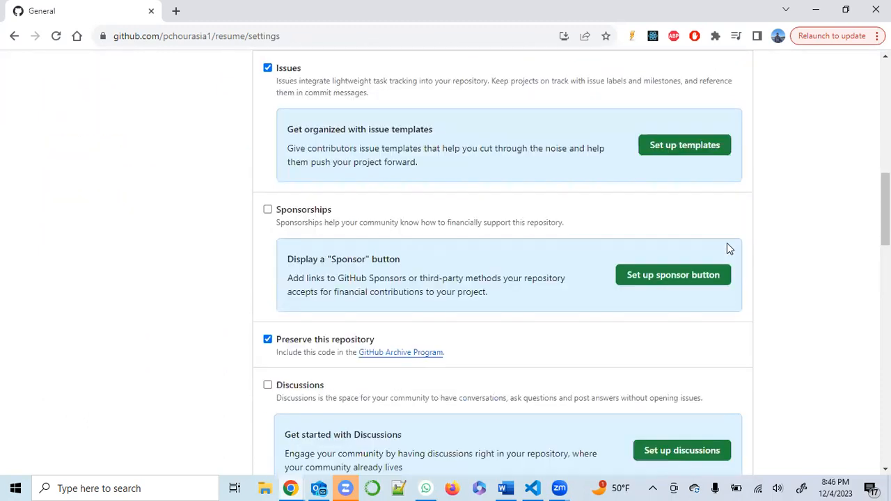
scroll(down, 3)
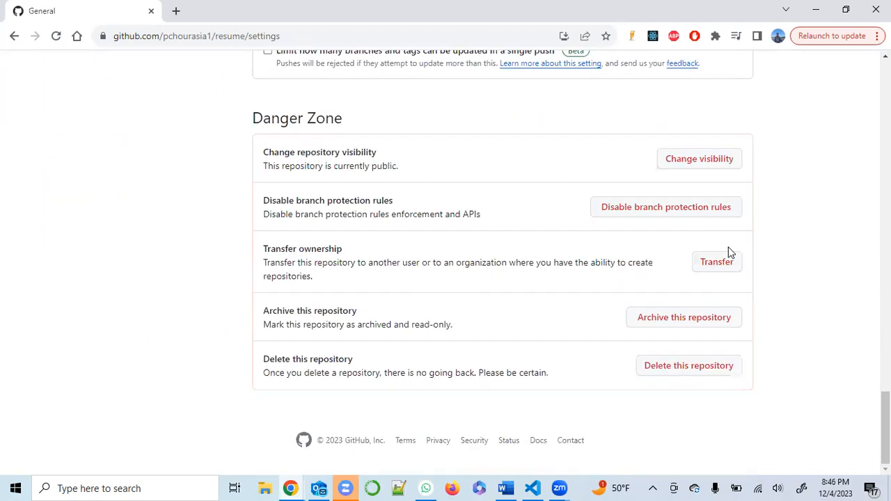
scroll(up, 3)
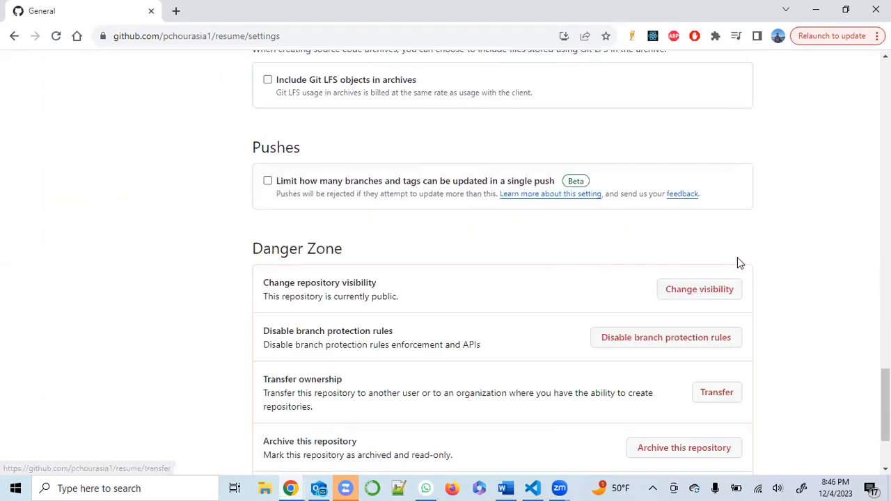
mouse_move(746, 256)
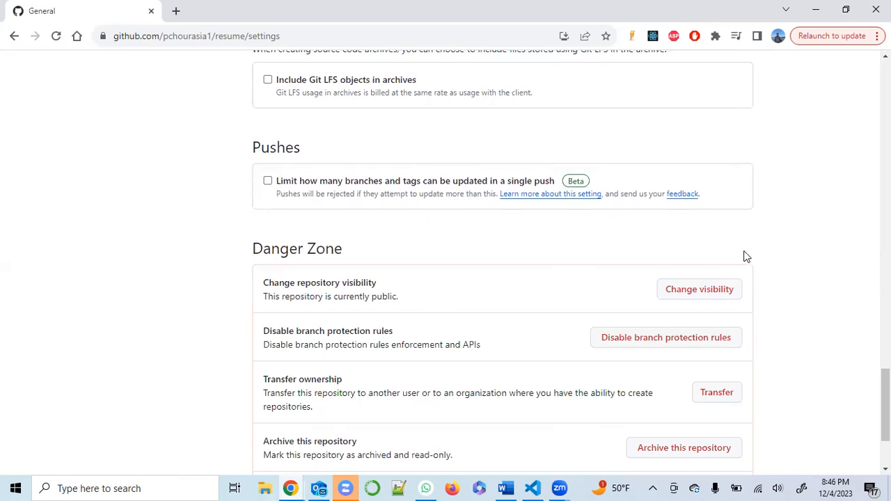
mouse_move(721, 239)
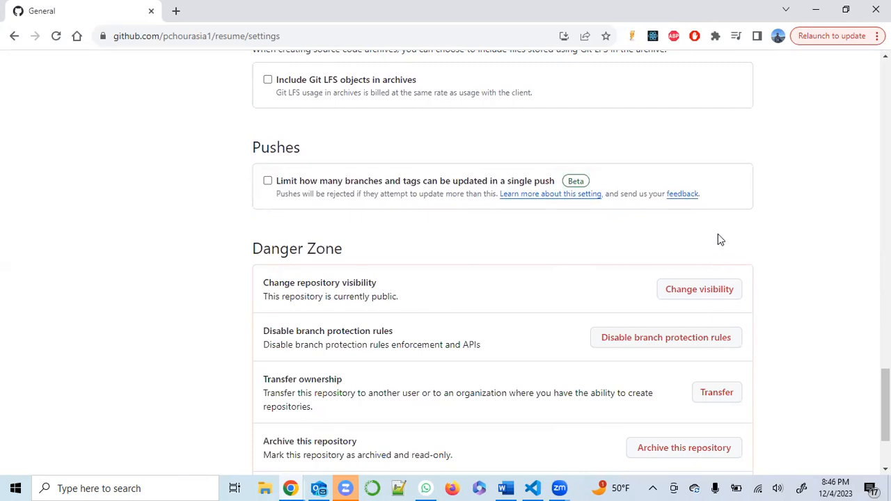
mouse_move(736, 257)
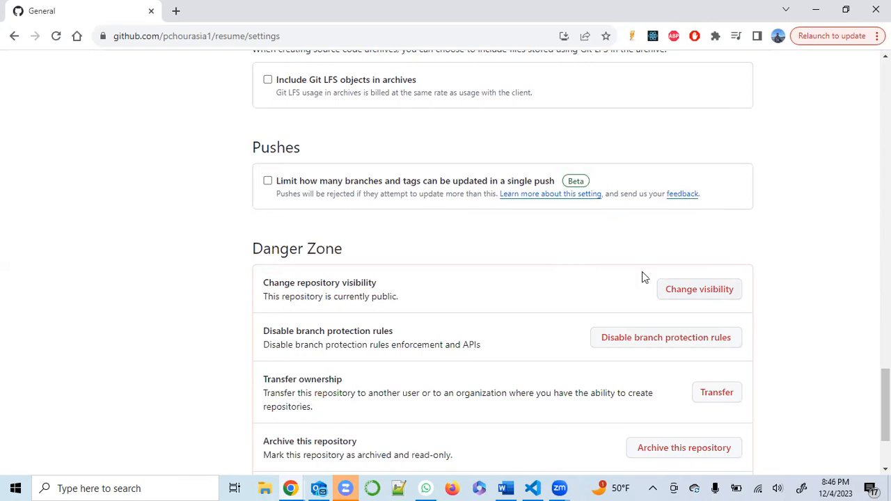
scroll(down, 3)
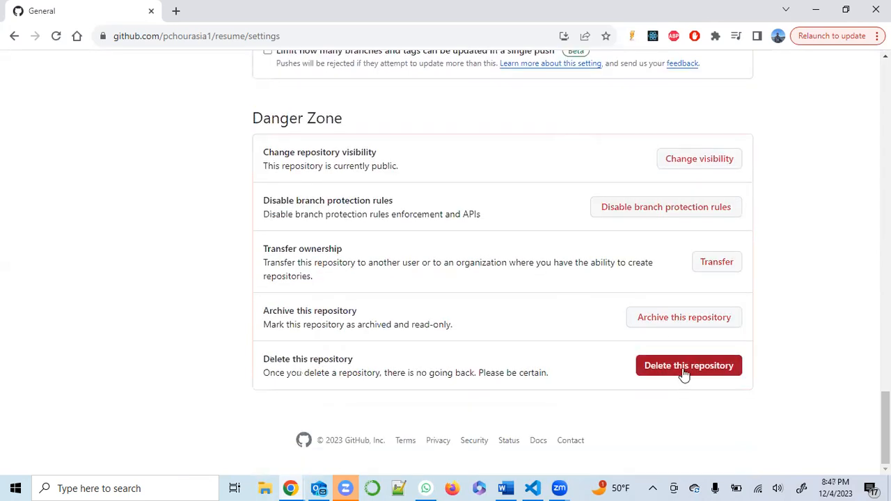
mouse_move(159, 191)
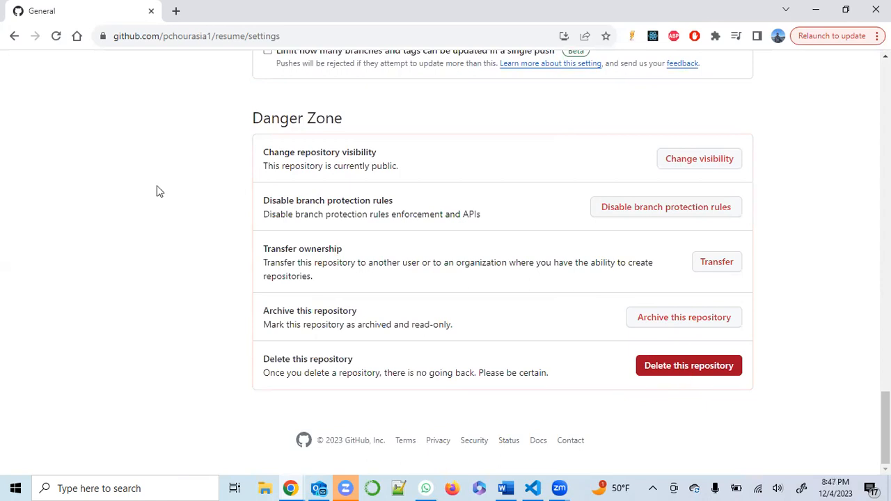
mouse_move(688, 365)
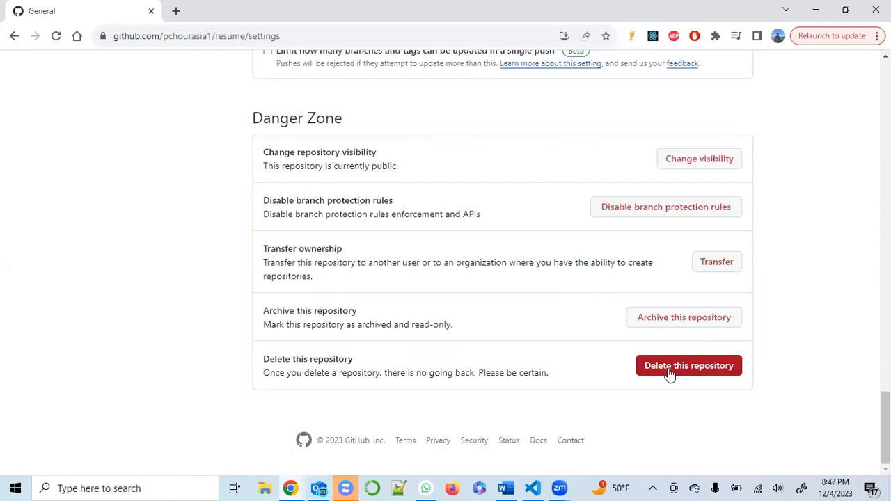
click(687, 365)
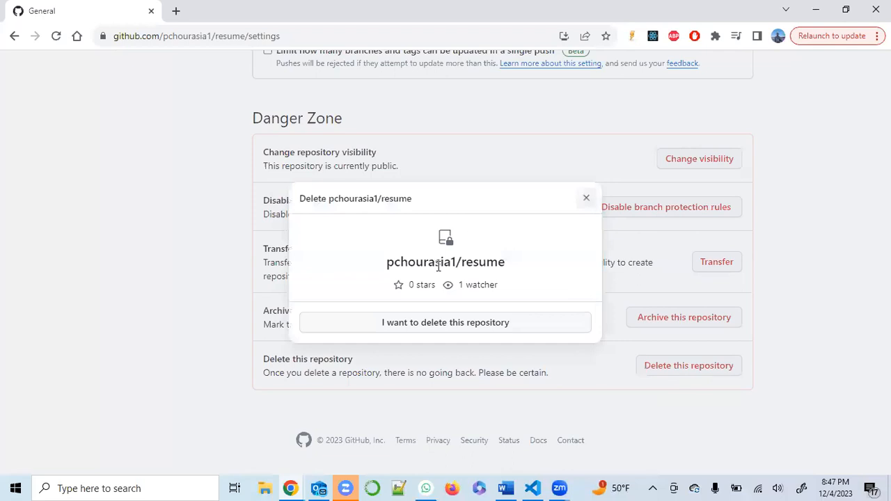
mouse_move(432, 328)
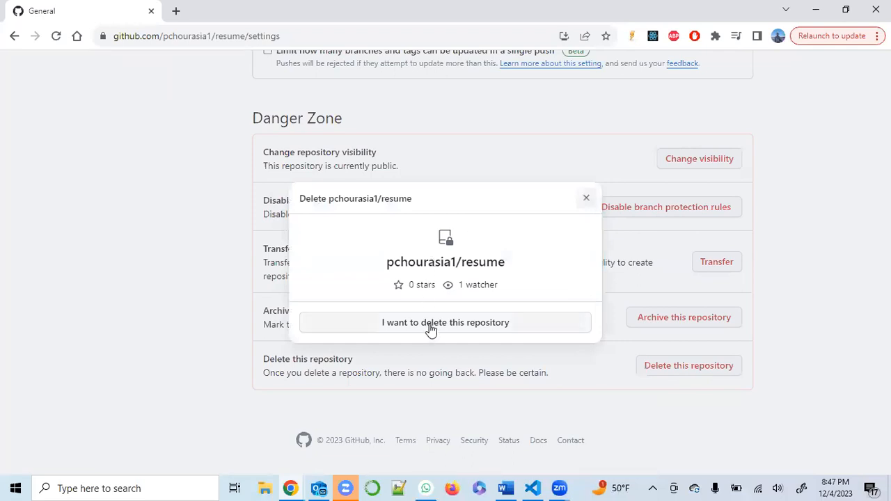
click(445, 322)
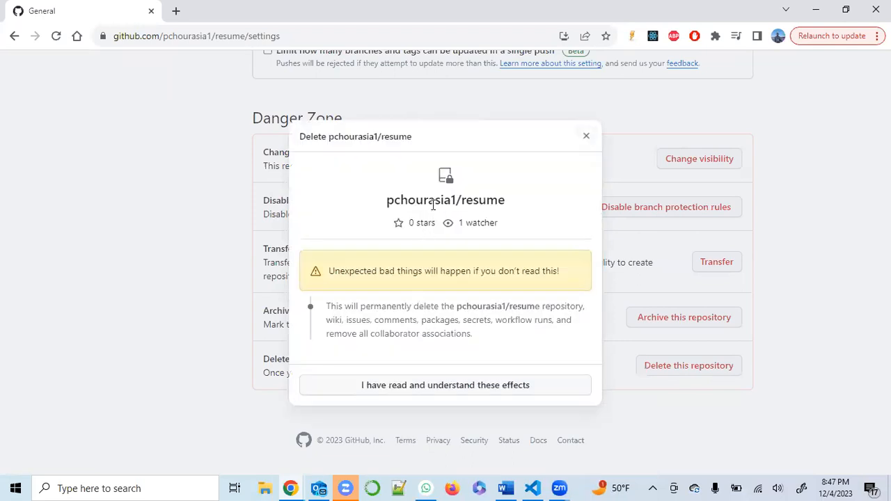
double_click(445, 201)
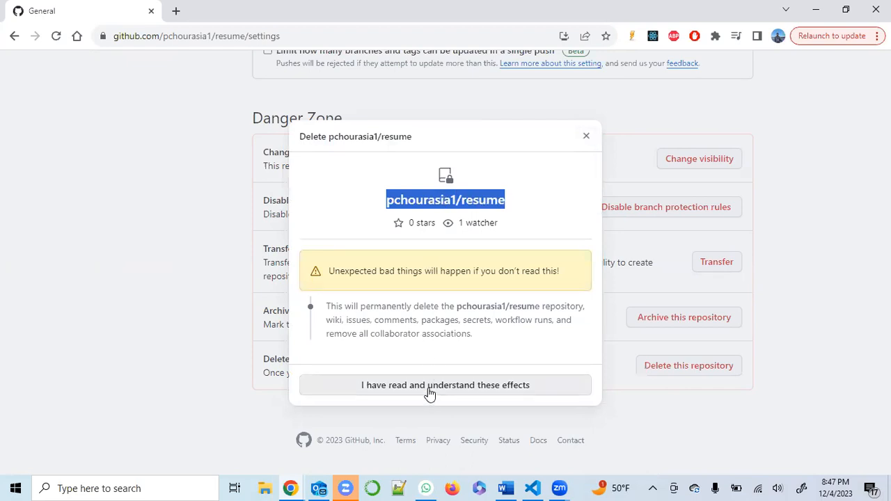
click(446, 384)
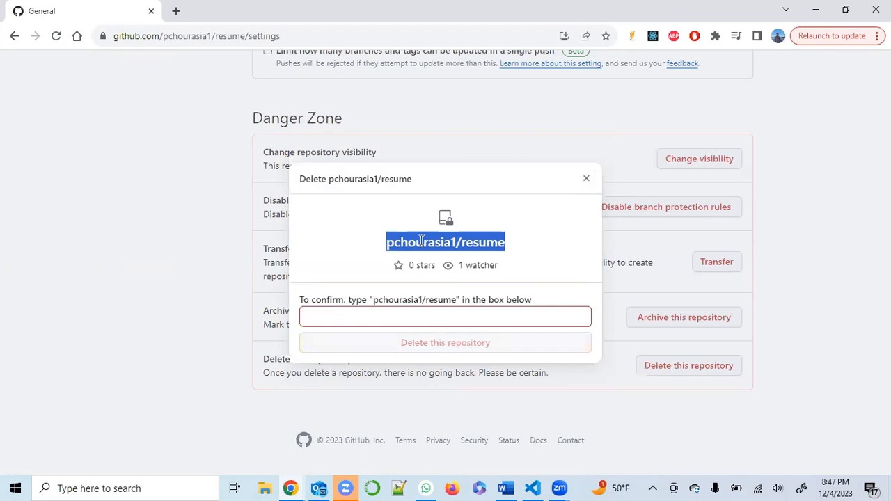
click(445, 316)
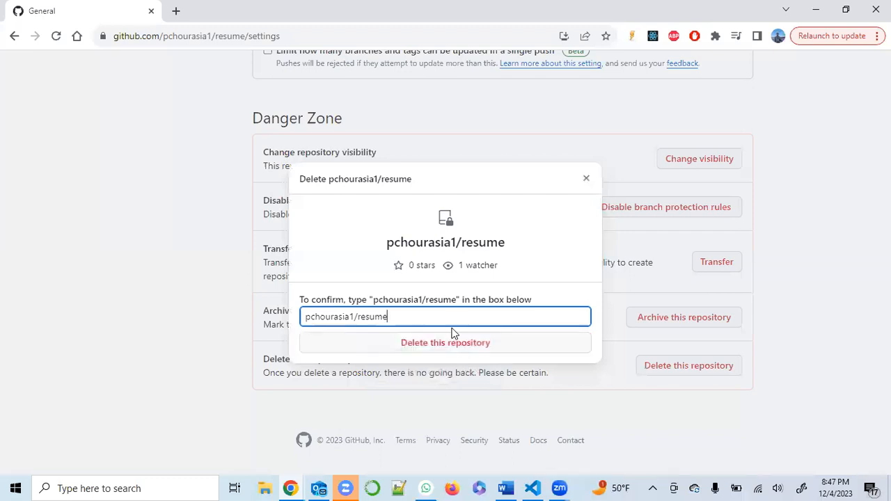
mouse_move(498, 342)
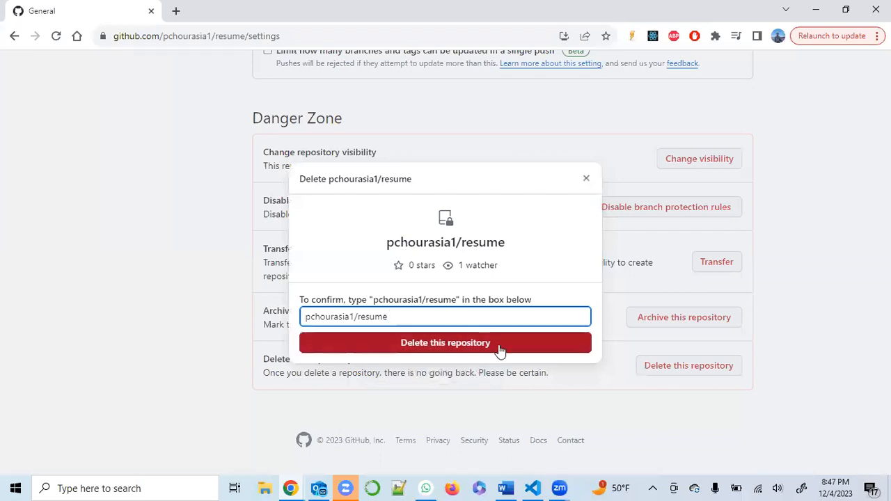
mouse_move(426, 316)
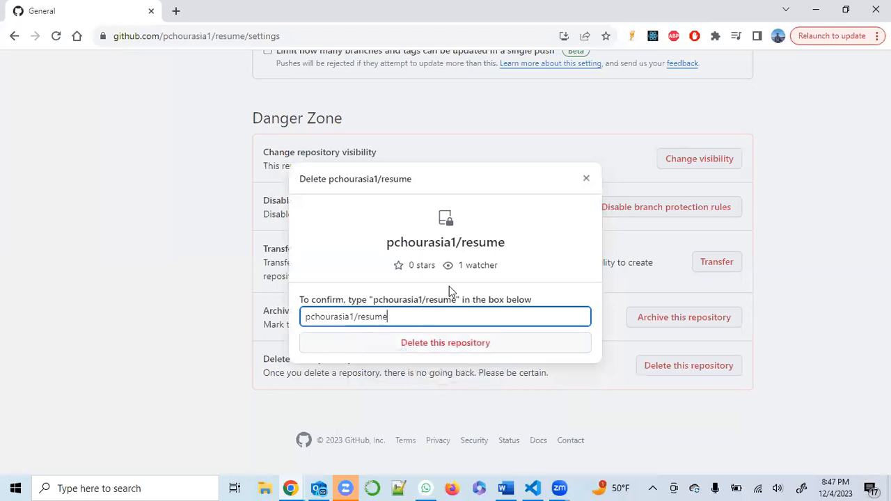
mouse_move(553, 192)
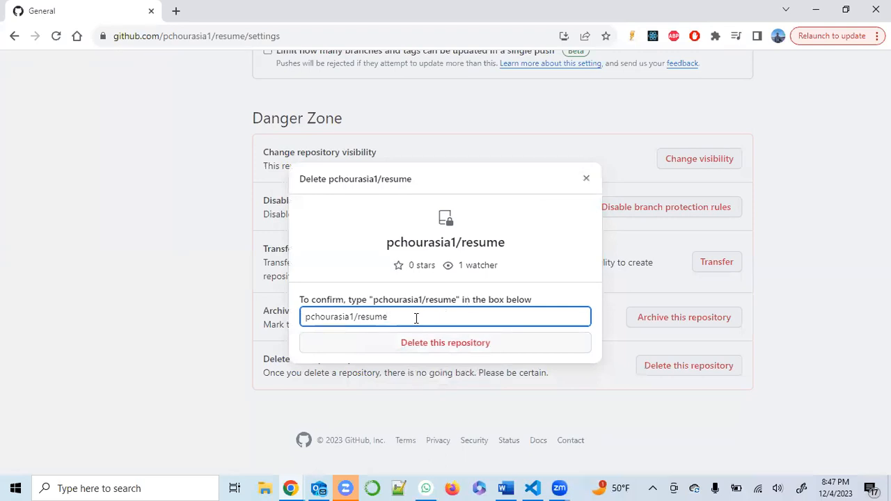
mouse_move(582, 179)
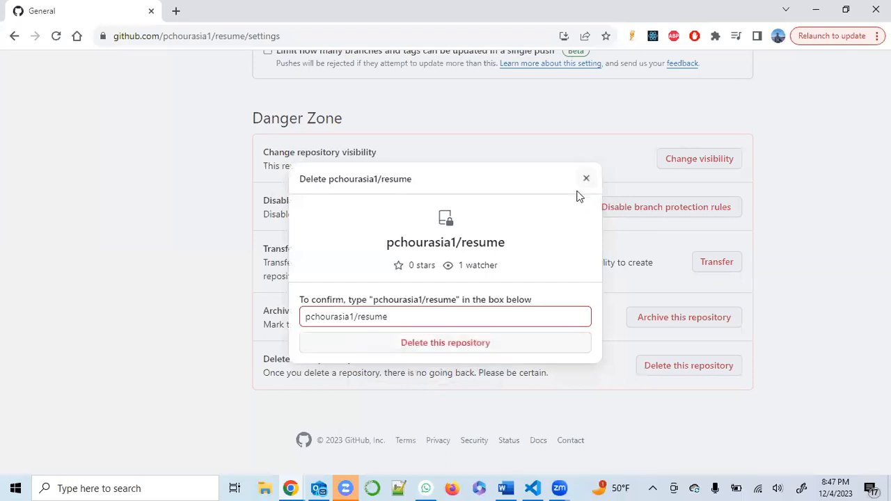
click(586, 178)
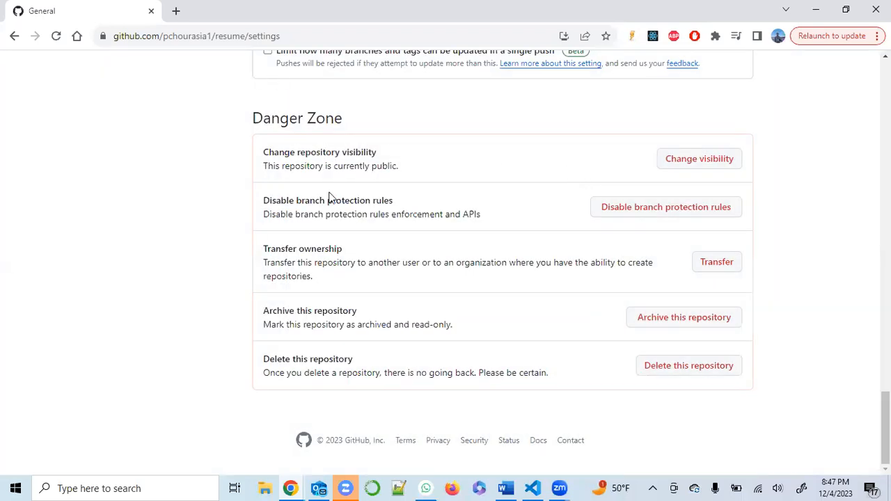
scroll(up, 3)
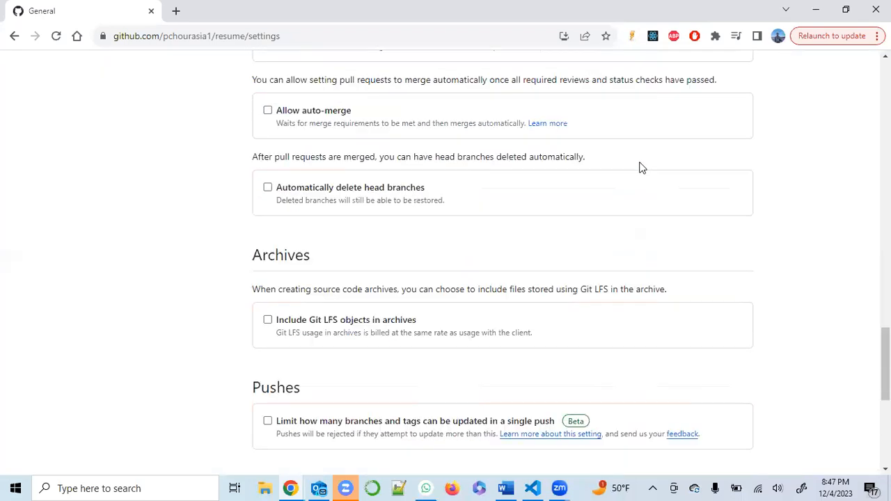
scroll(up, 3)
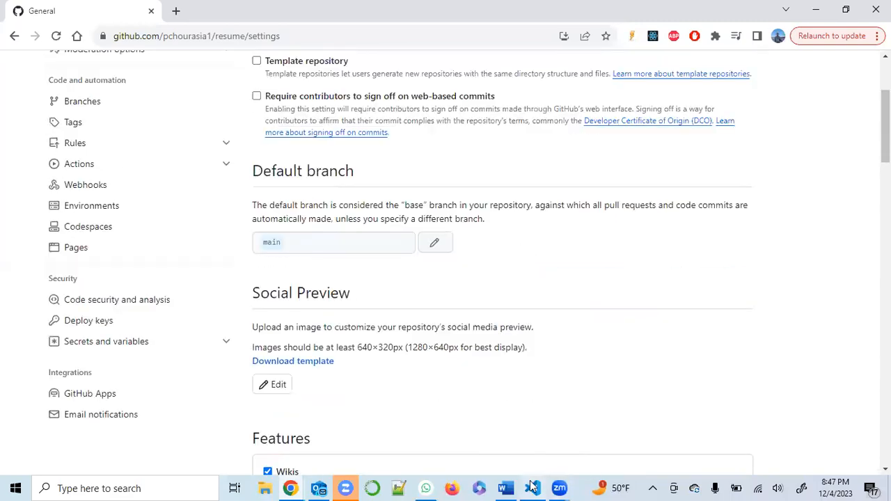
click(532, 488)
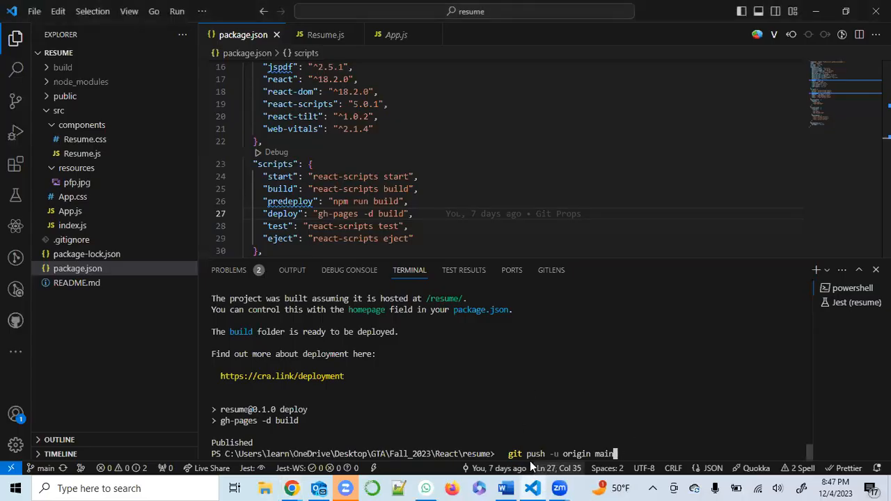
double_click(526, 454)
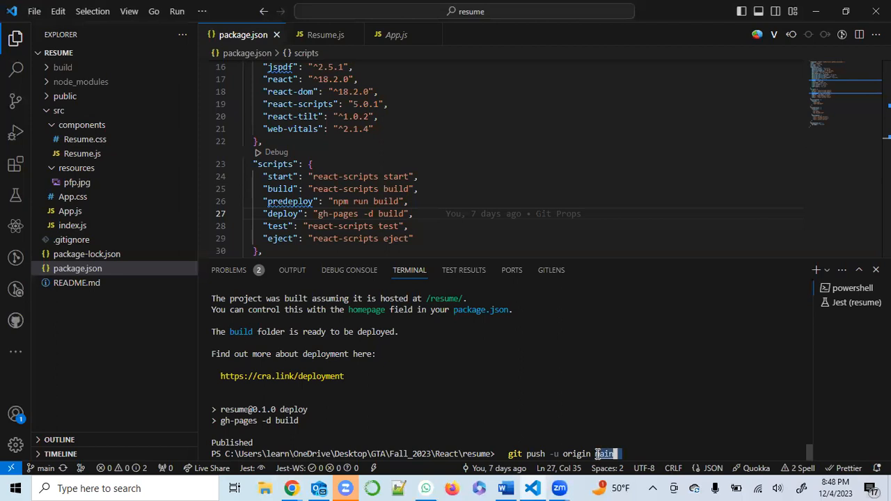
double_click(578, 453)
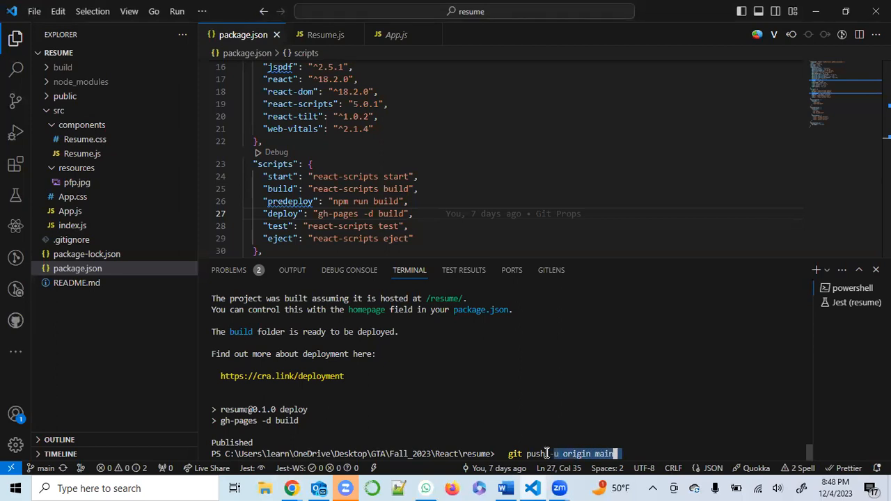
mouse_move(537, 421)
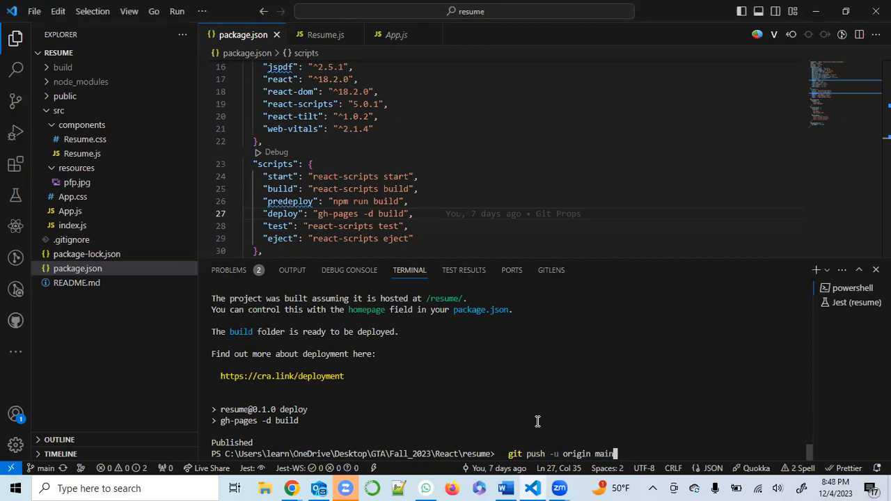
mouse_move(529, 190)
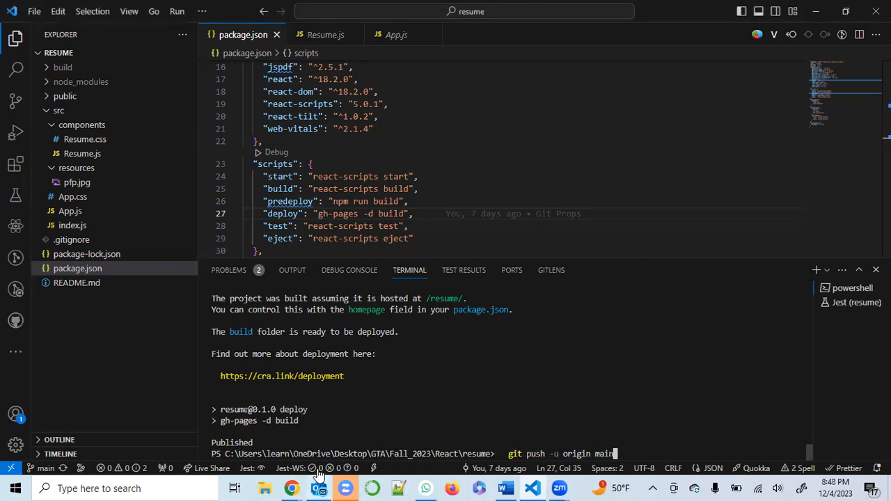
mouse_move(546, 59)
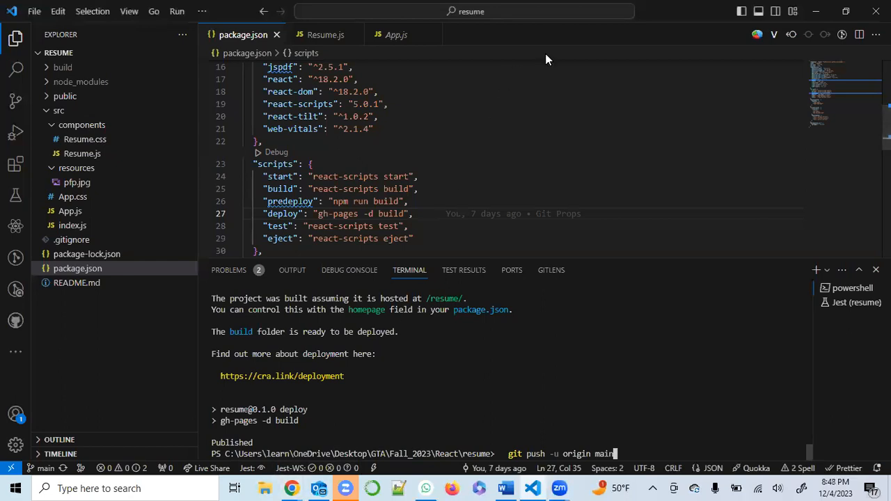